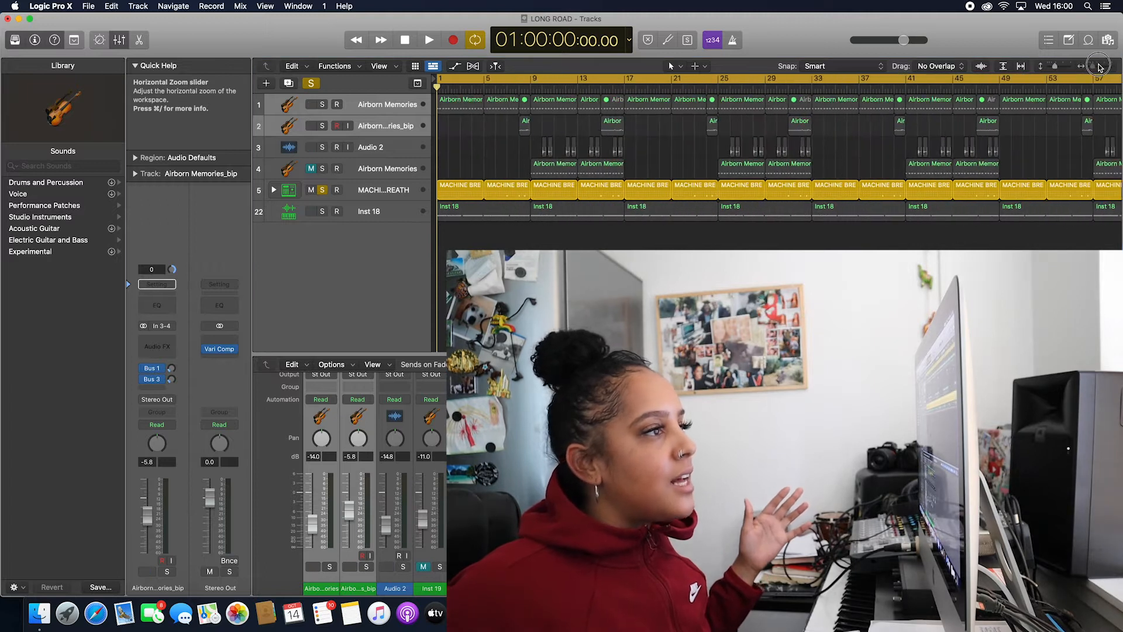
Expand the mixer, then play the LONG ROAD arrangement for about ten seconds and stop.
click(1100, 66)
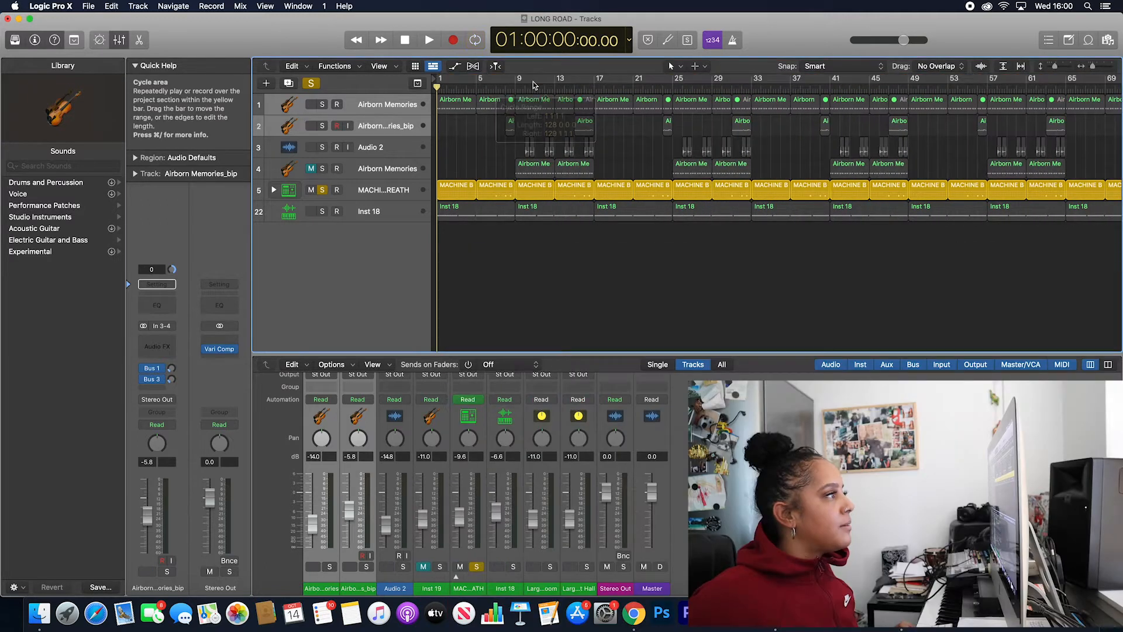
click(428, 39)
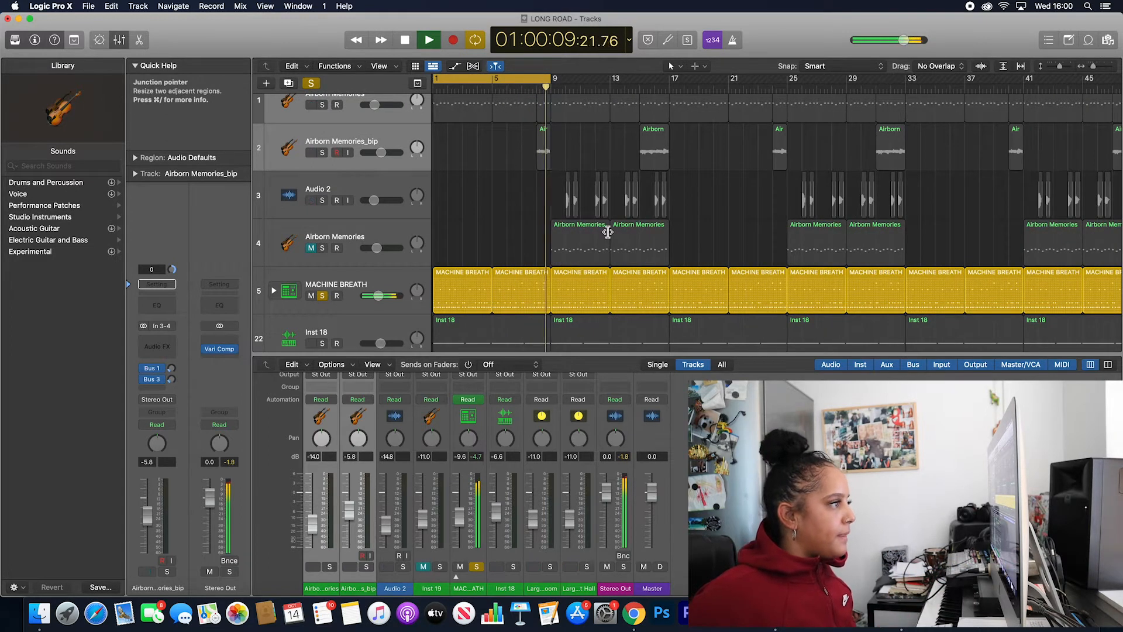
click(428, 39)
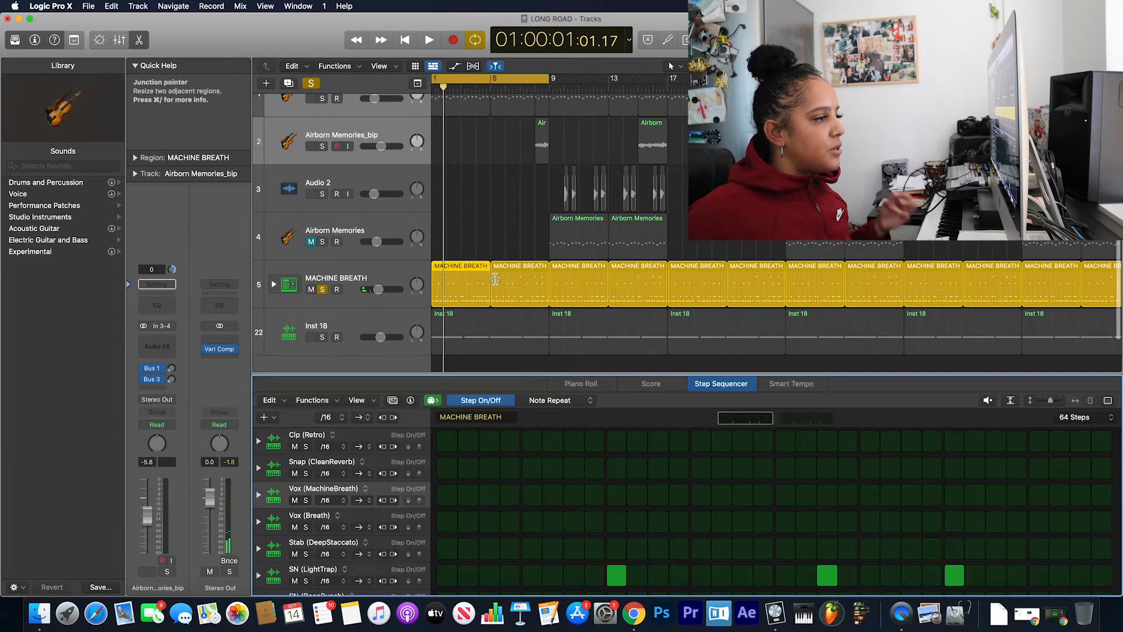
Scroll through the MACHINE BREATH step sequencer to view its Kick and Hihat rows.
scroll(down, 3)
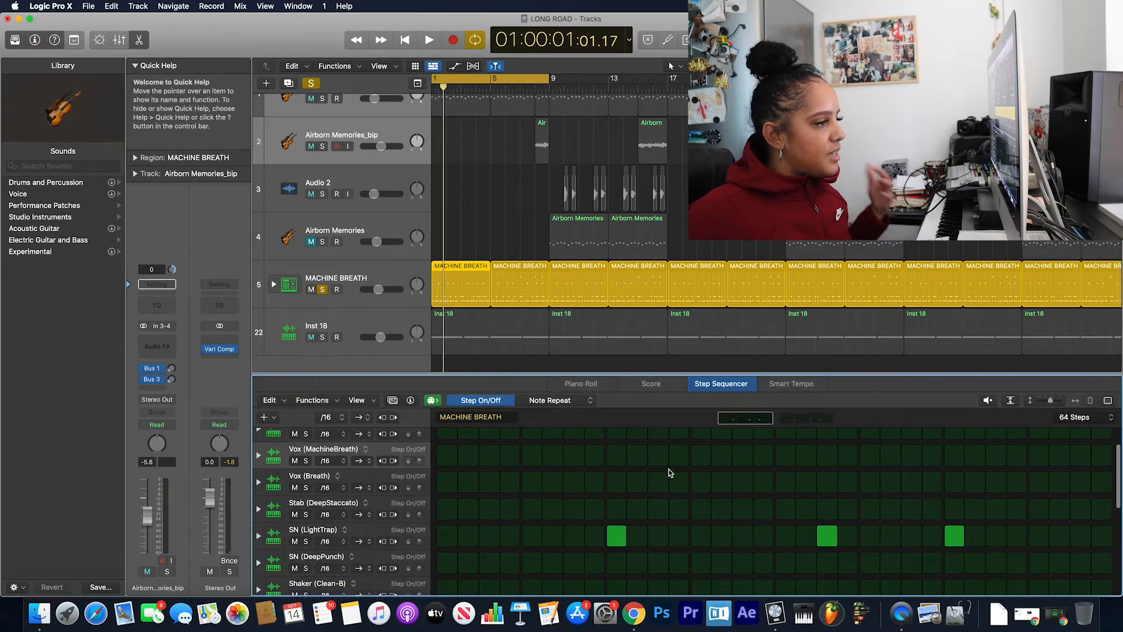
scroll(up, 3)
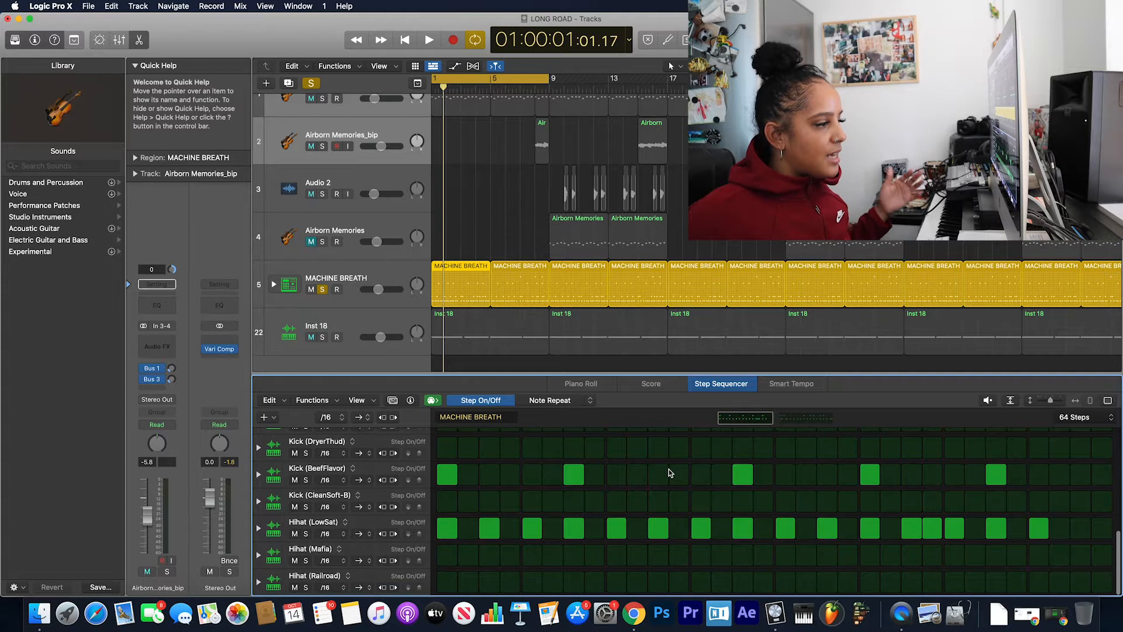
scroll(up, 3)
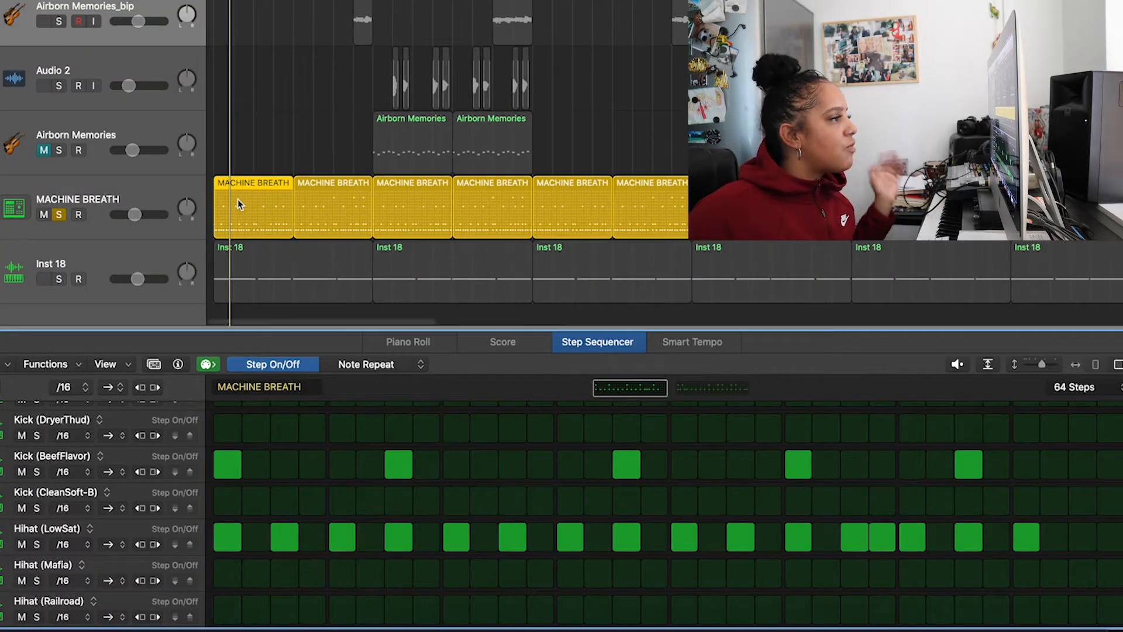
Convert the MACHINE BREATH region to a MIDI region and collapse the Piano Roll to used drum lanes.
right_click(253, 204)
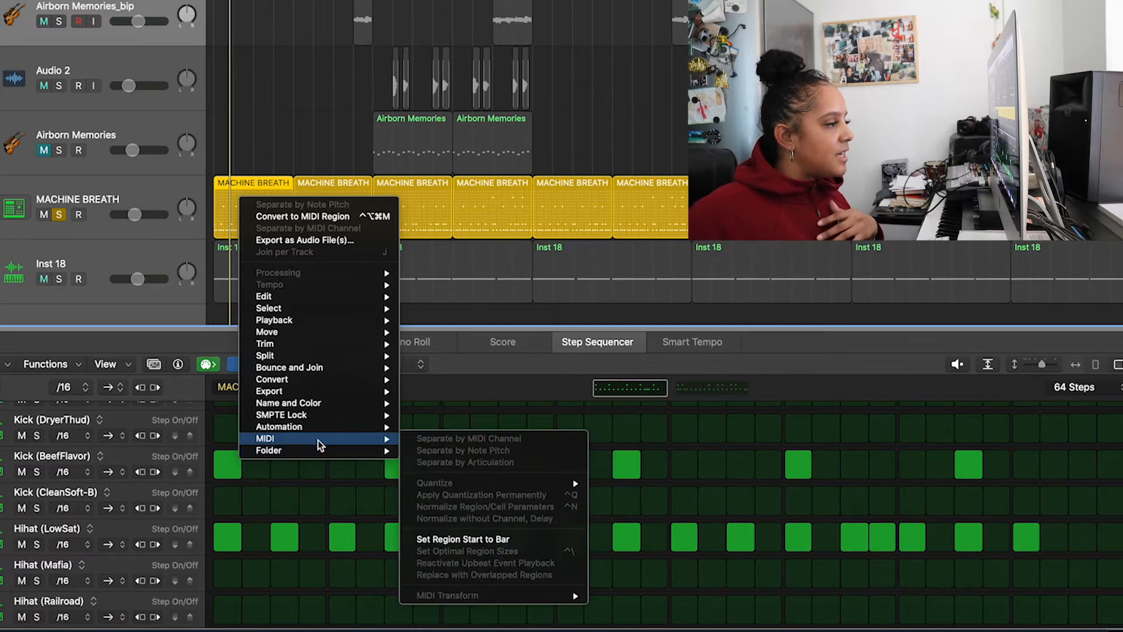
mouse_move(272, 379)
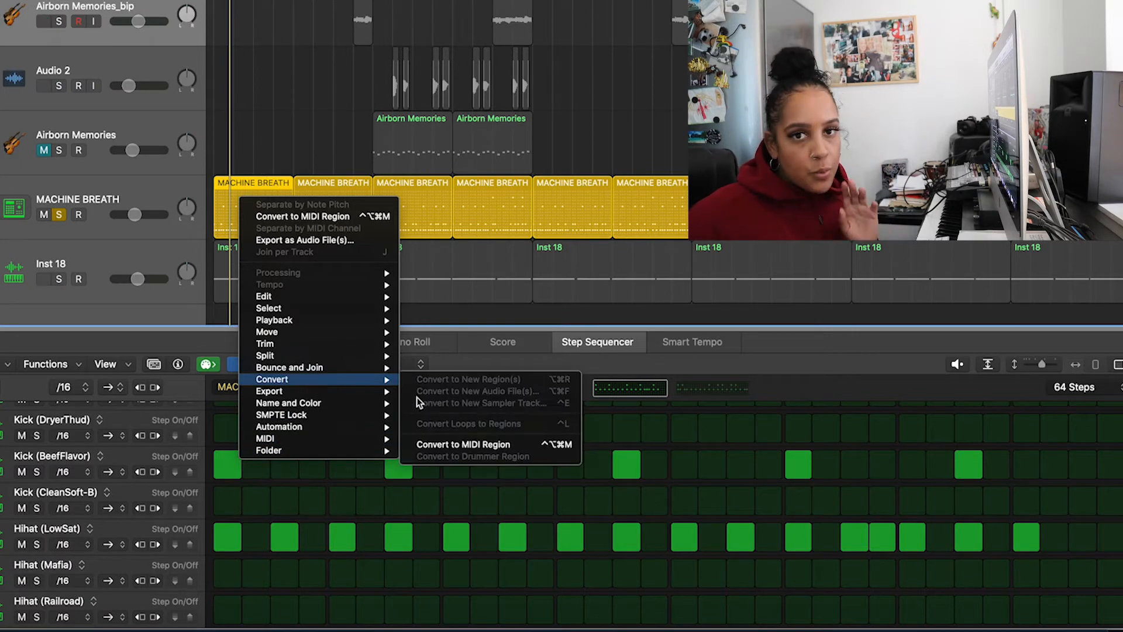
click(463, 444)
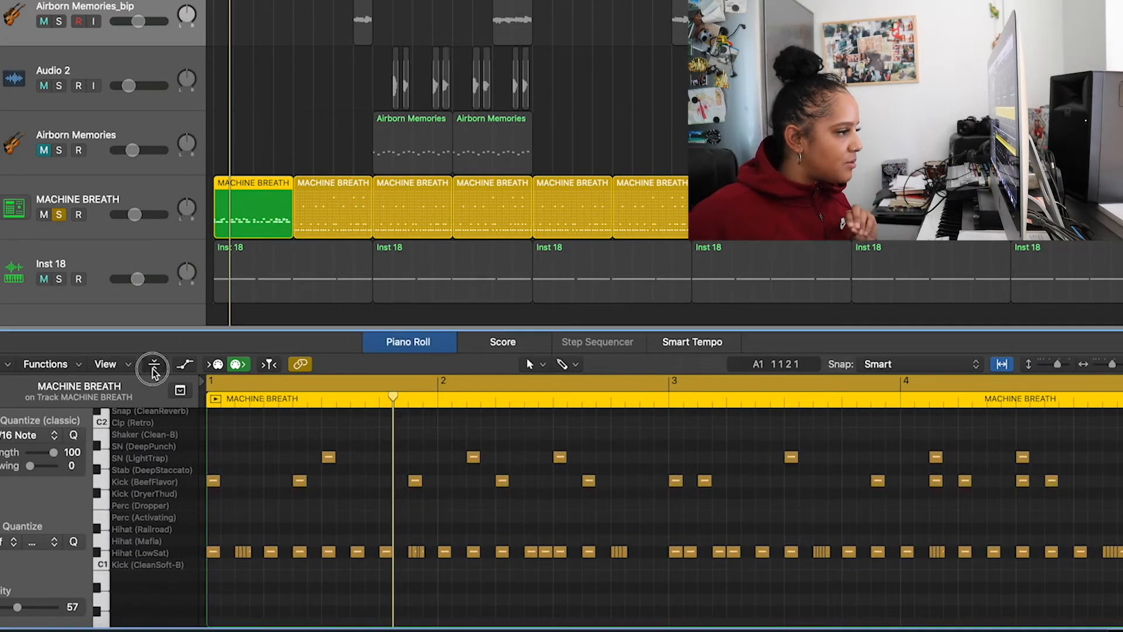
click(154, 364)
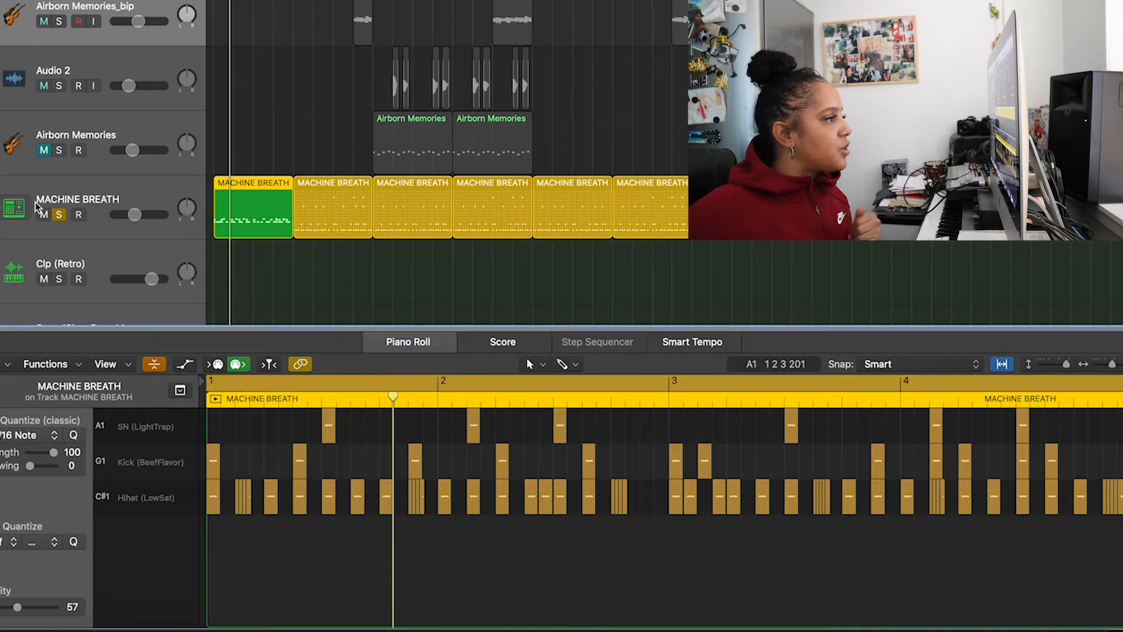
scroll(down, 3)
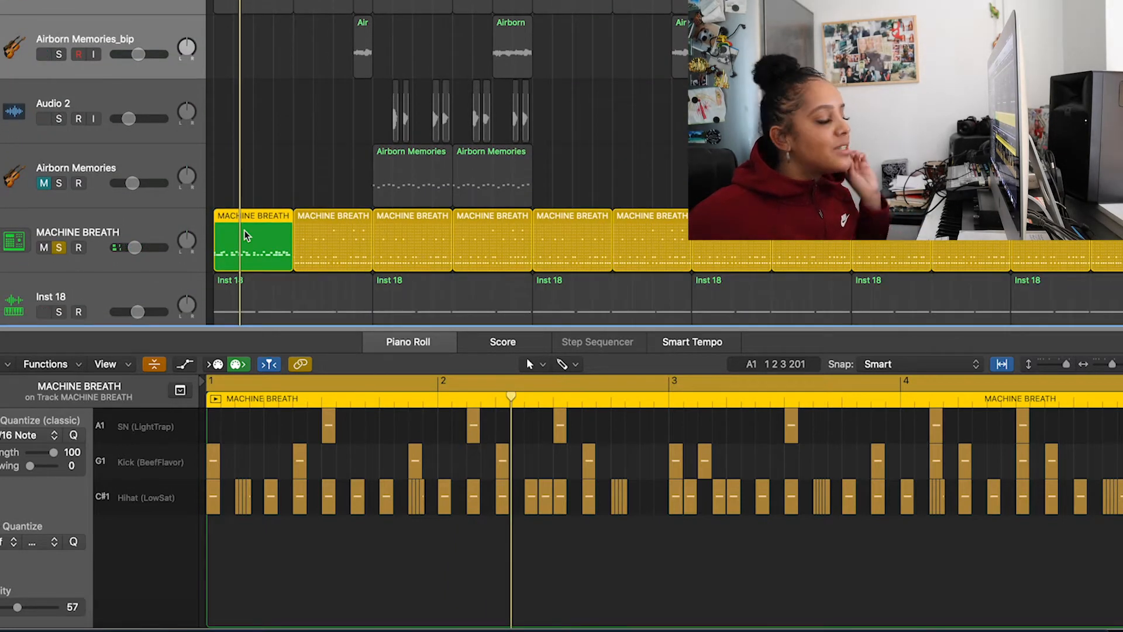
Apply Separate by Note Pitch to the converted MIDI region, giving three drum tracks.
right_click(253, 240)
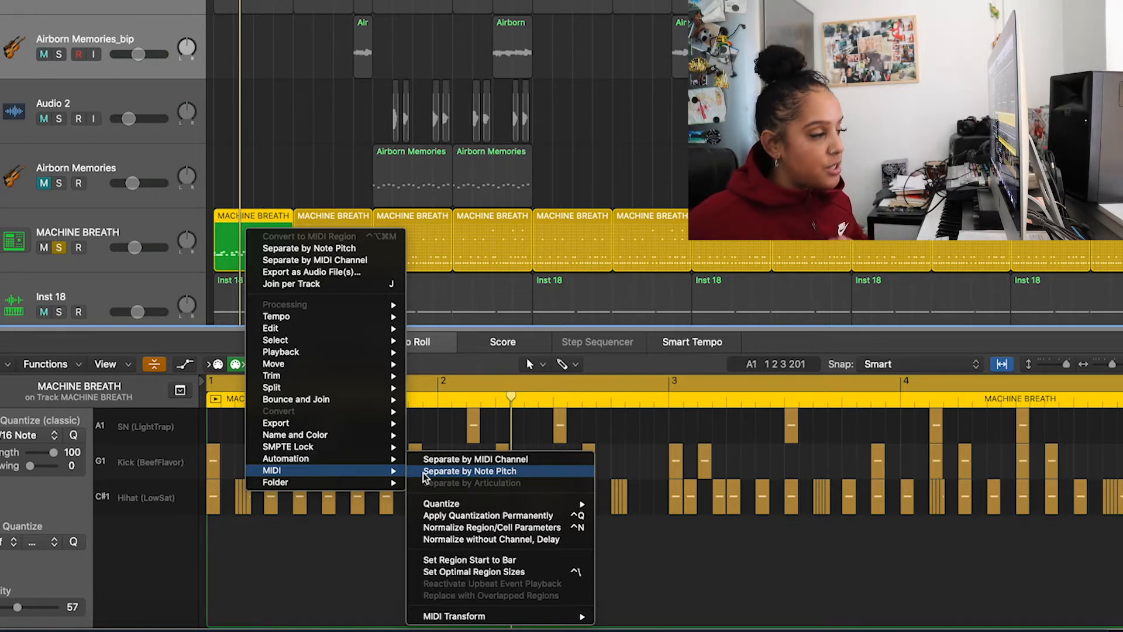
click(469, 470)
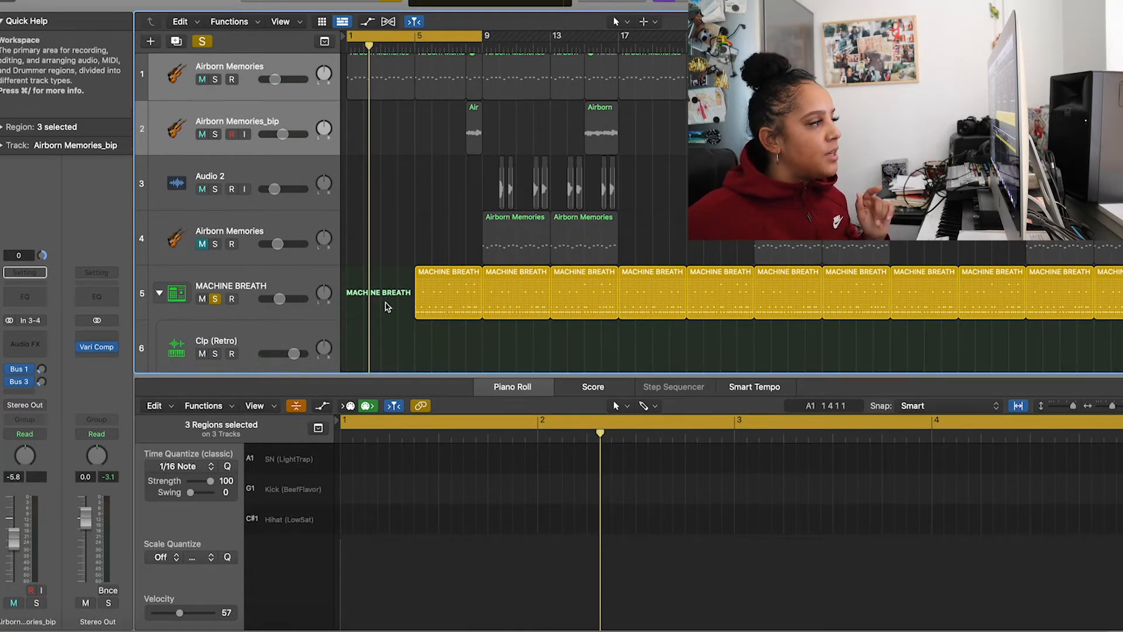
scroll(down, 3)
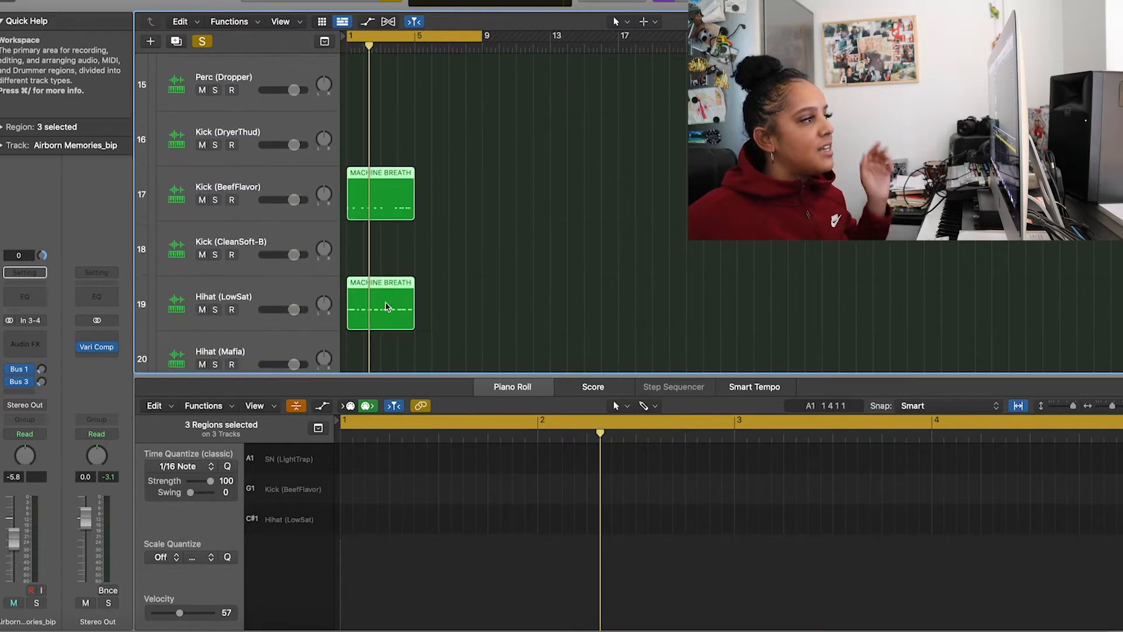
scroll(up, 3)
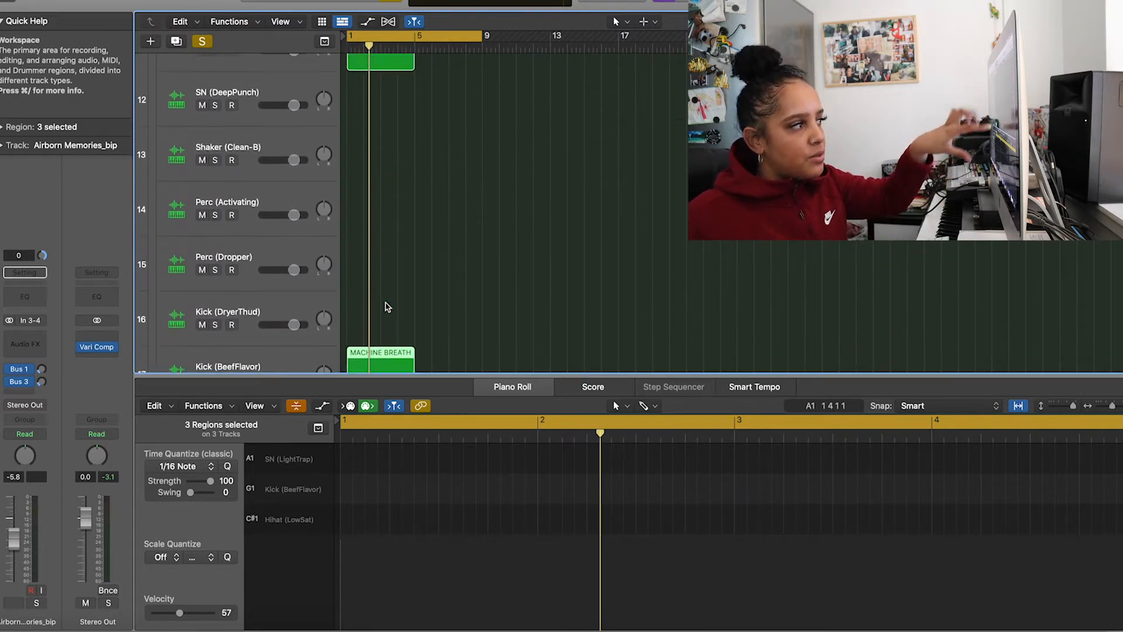
scroll(down, 3)
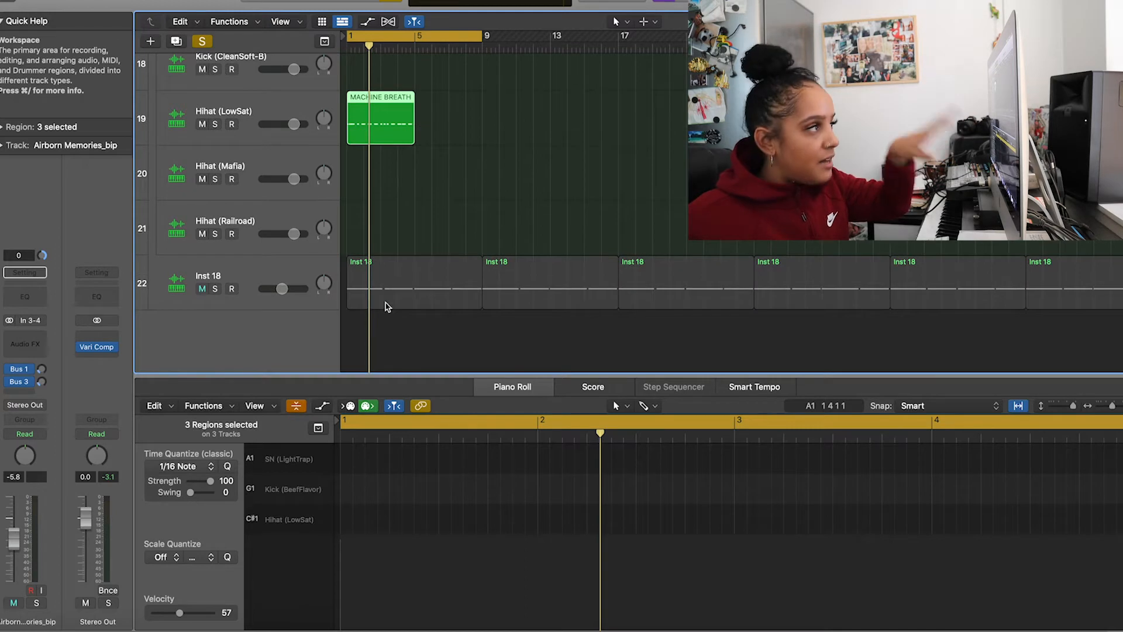
scroll(up, 3)
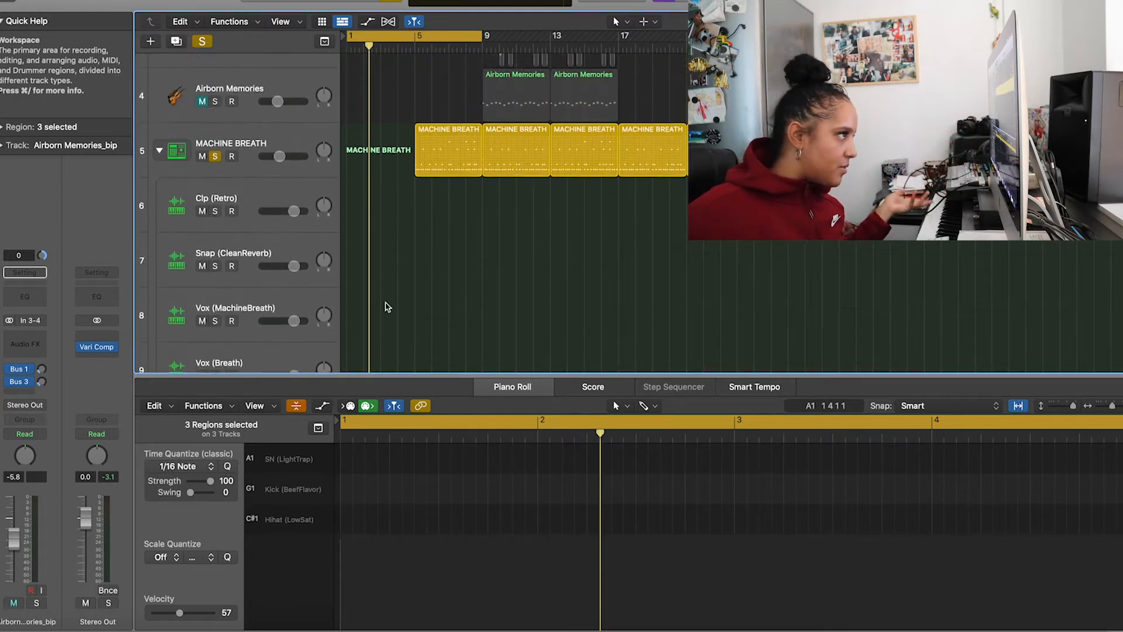
click(160, 151)
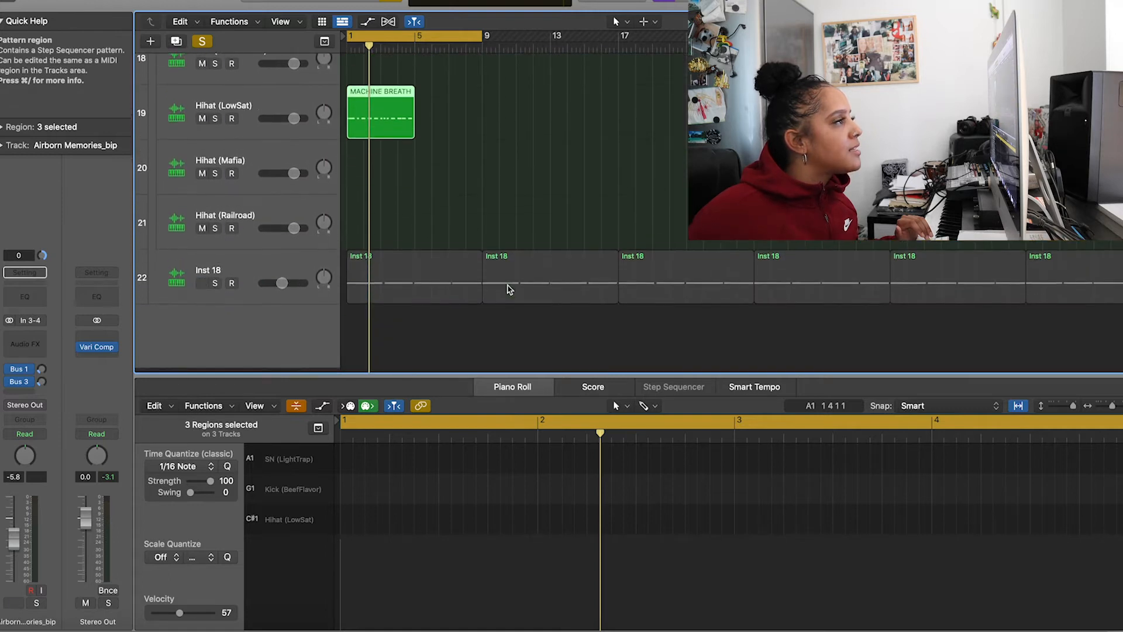
scroll(up, 3)
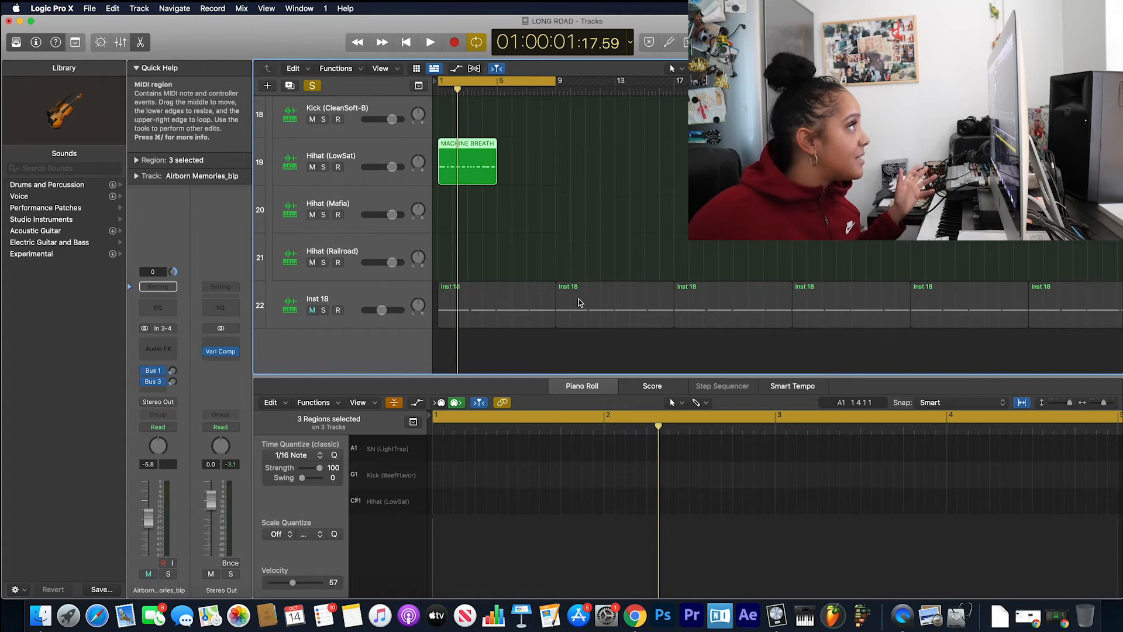
Separate the second MACHINE BREATH region by note pitch into four tracks.
click(89, 8)
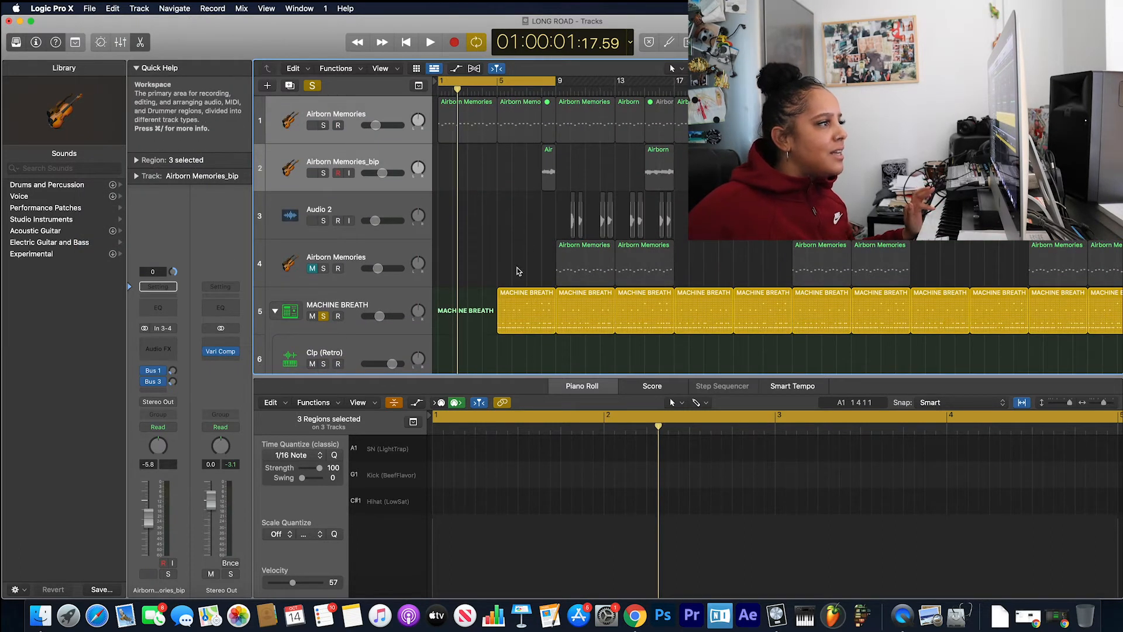
right_click(527, 292)
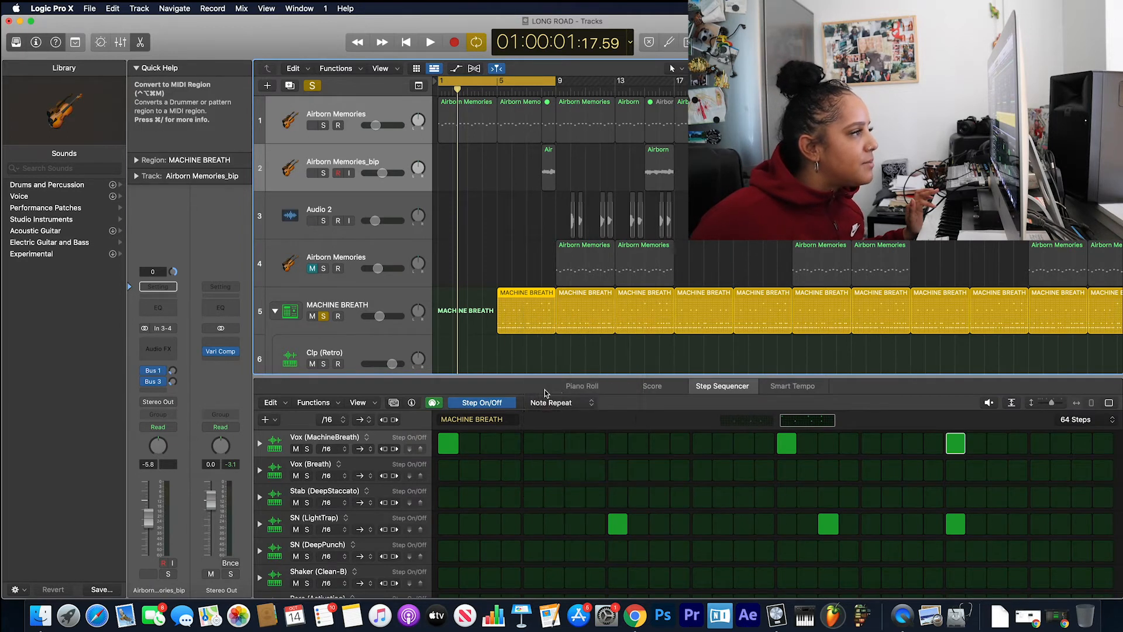
right_click(527, 310)
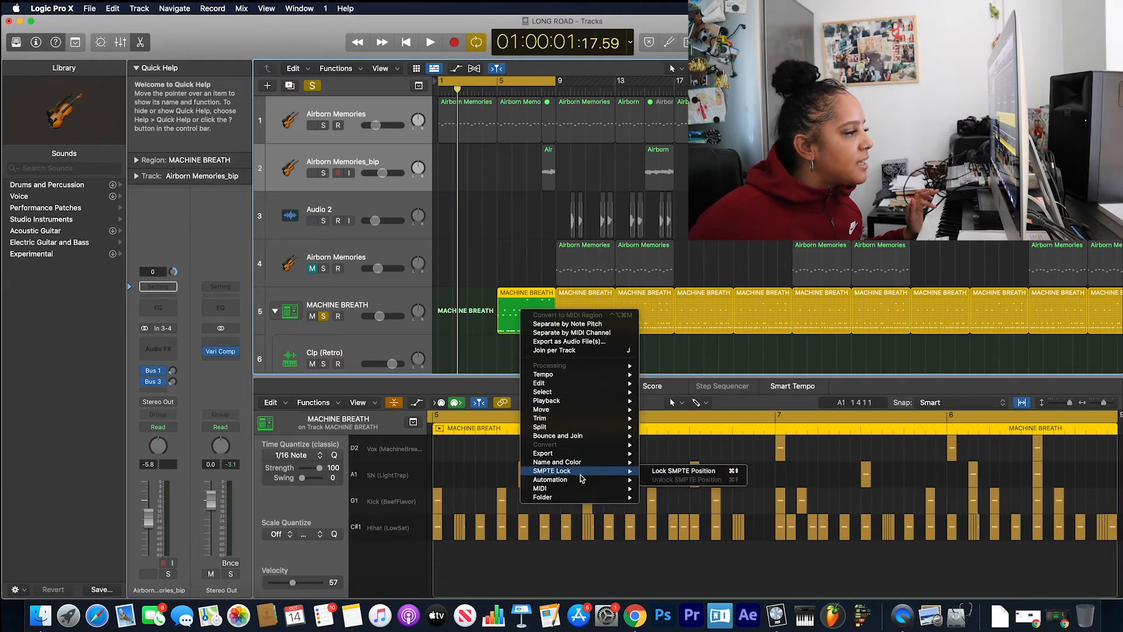
mouse_move(540, 488)
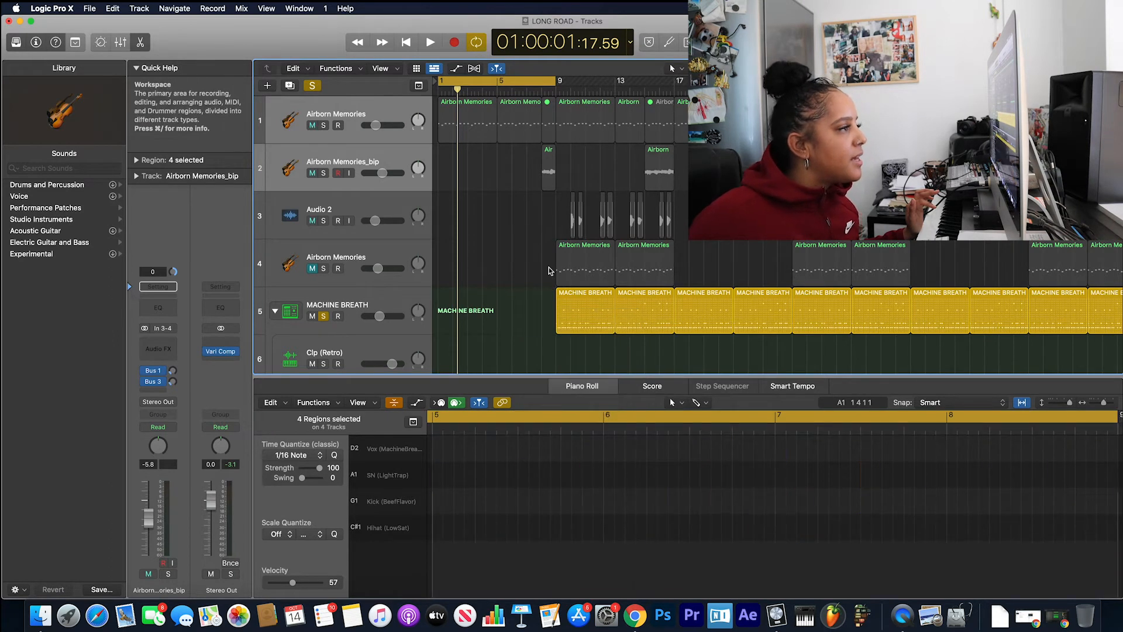
scroll(down, 3)
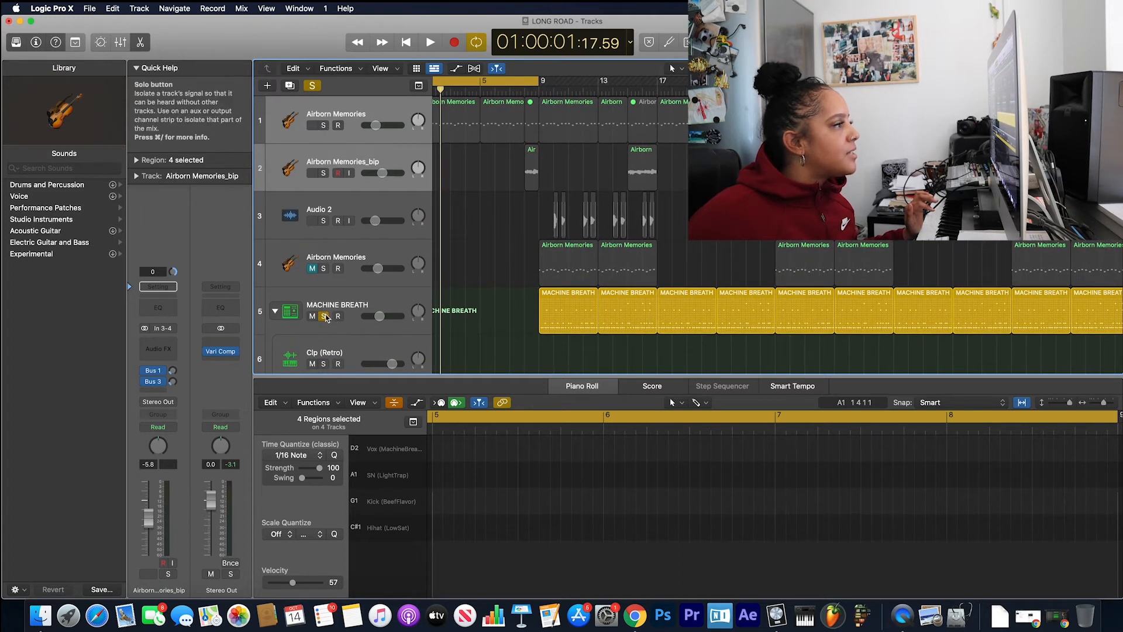
Turn off Solo on the MACHINE BREATH track and bring up the File menu's export options.
click(430, 42)
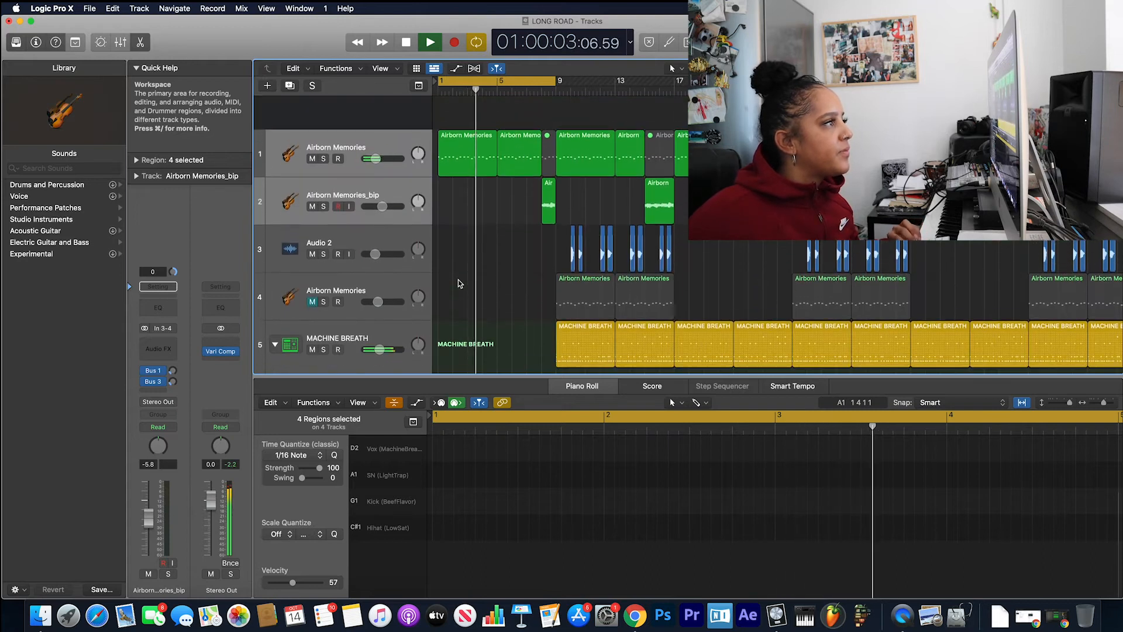
click(89, 8)
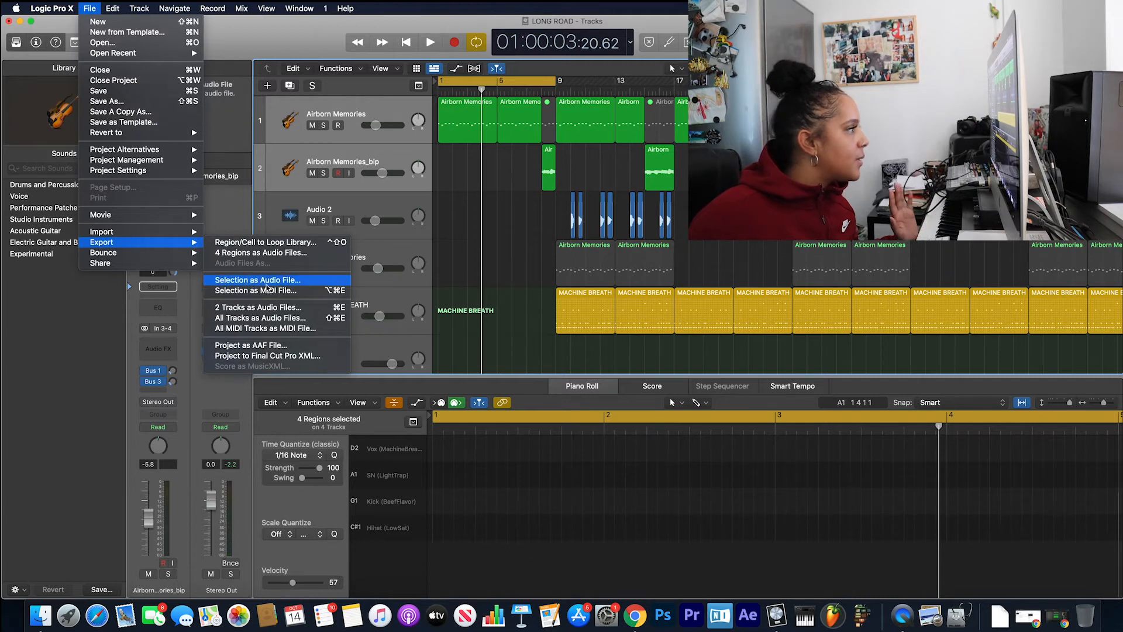
mouse_move(259, 317)
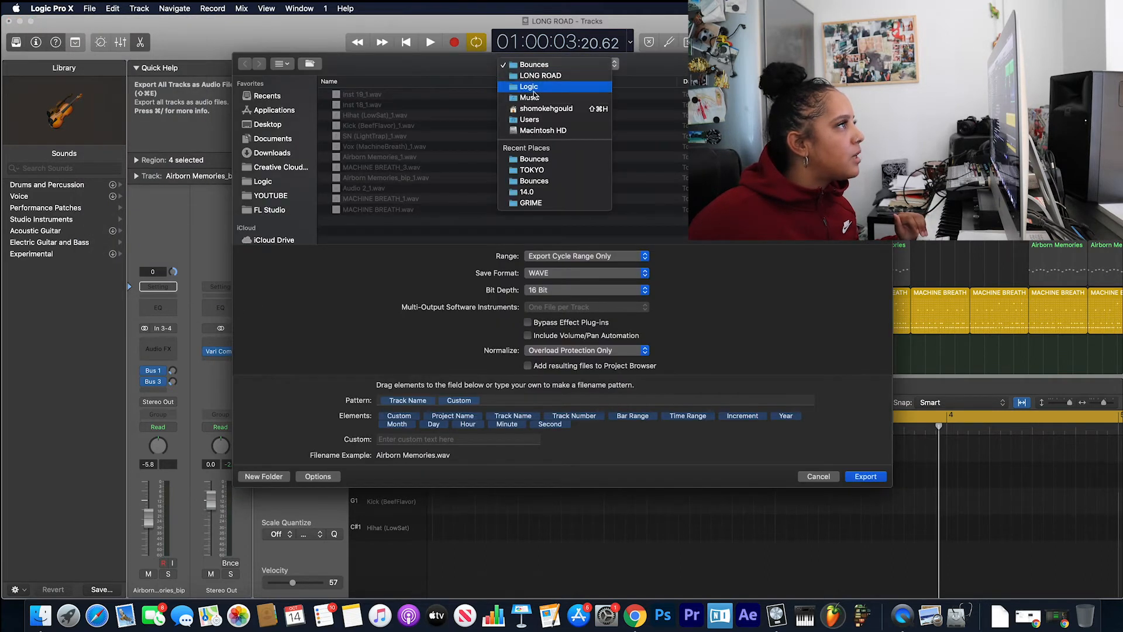
Export all tracks as audio files into a new 'stems' folder inside LONG ROAD.
click(540, 76)
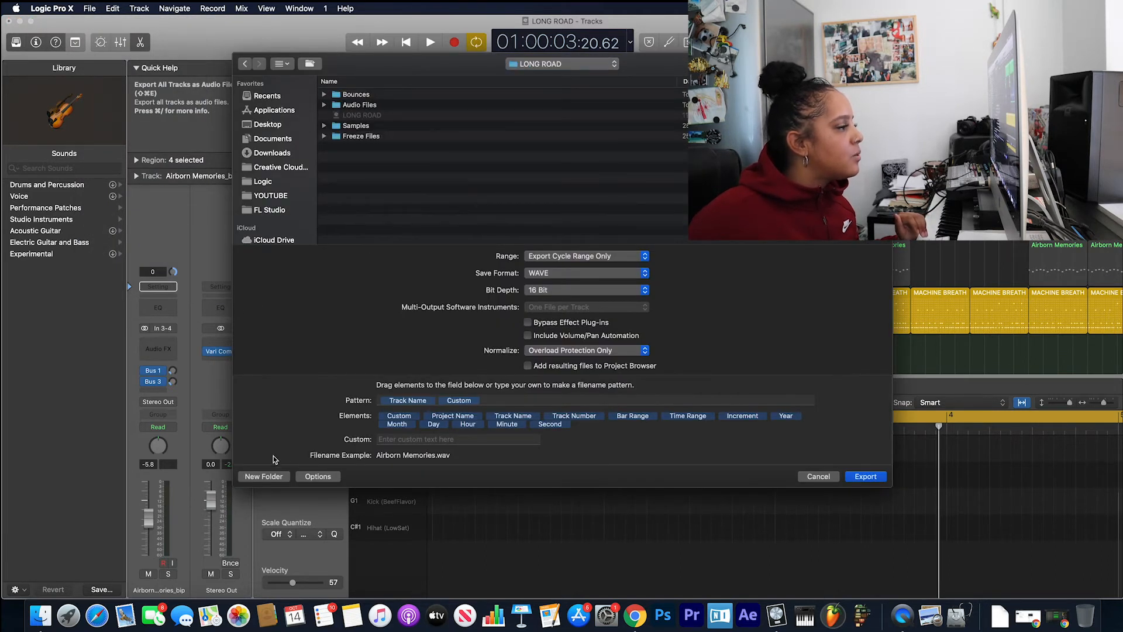
click(262, 476)
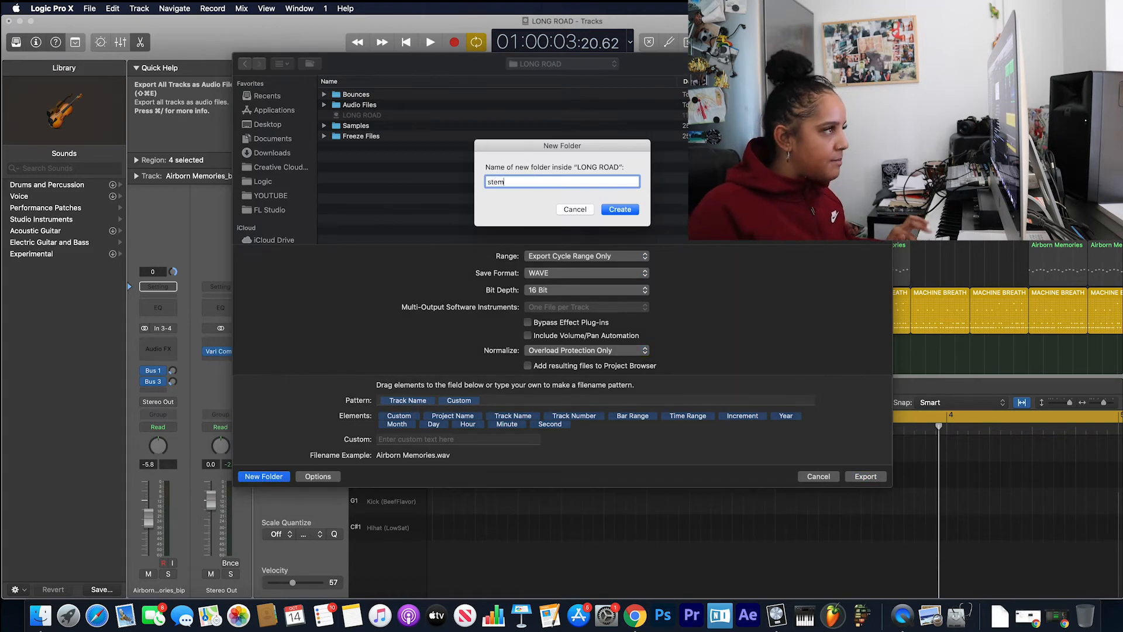
click(619, 209)
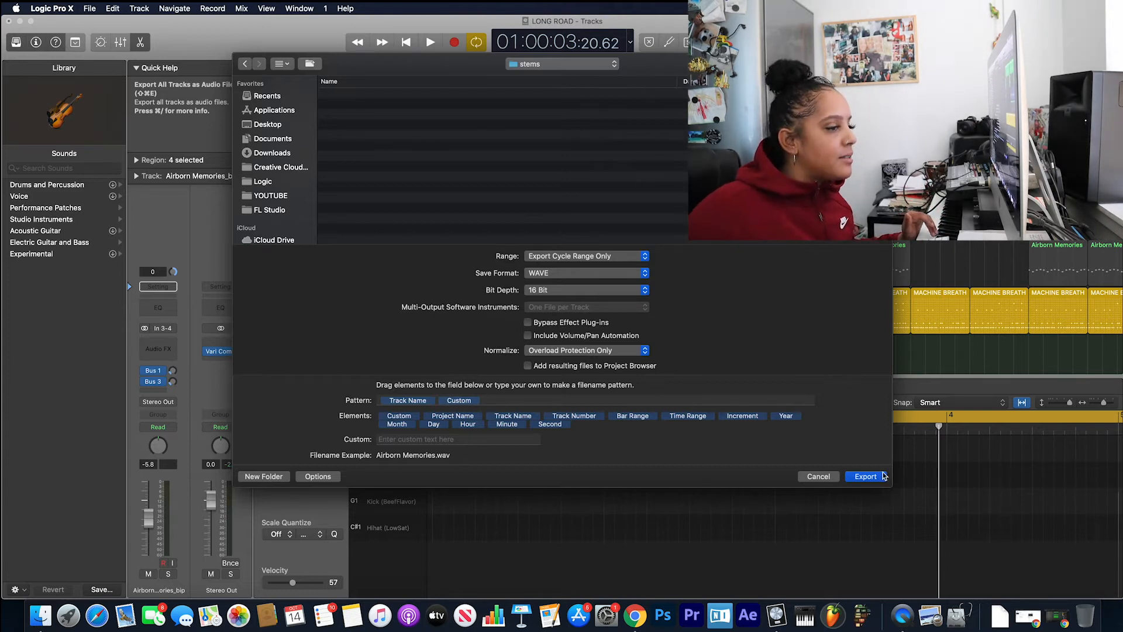
click(864, 476)
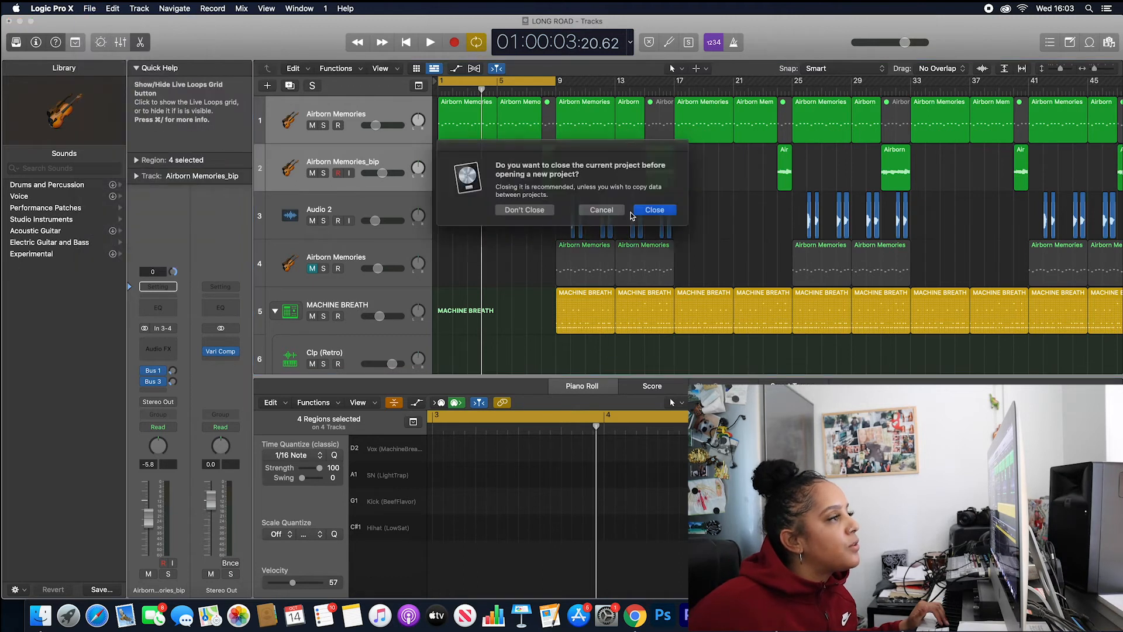
Close LONG ROAD without saving and create a new project with one audio track.
click(653, 210)
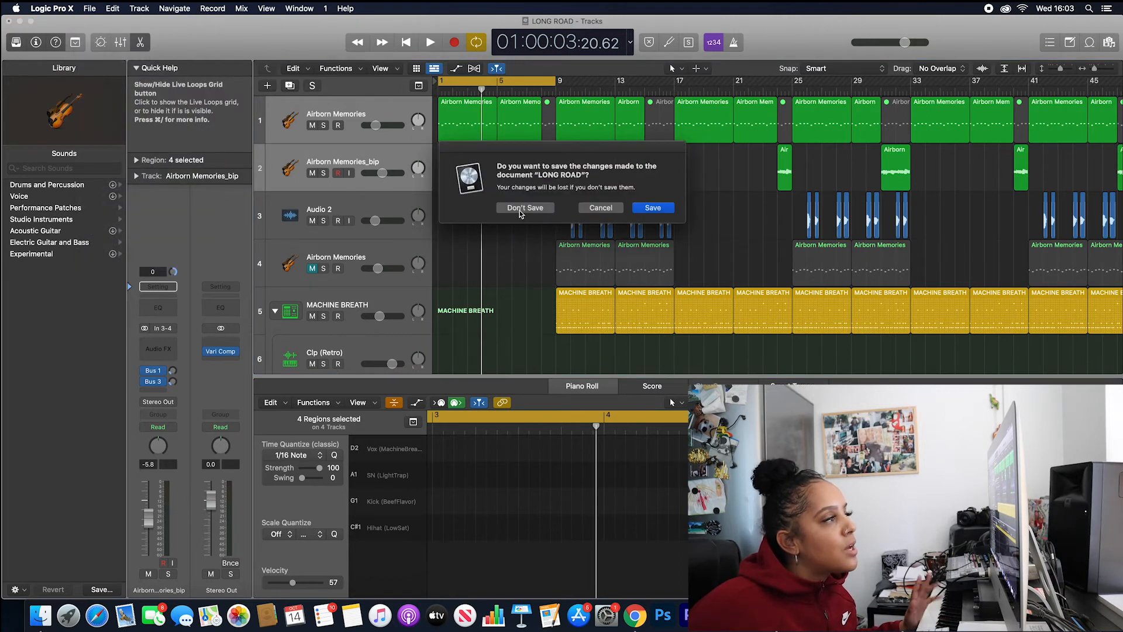
click(524, 208)
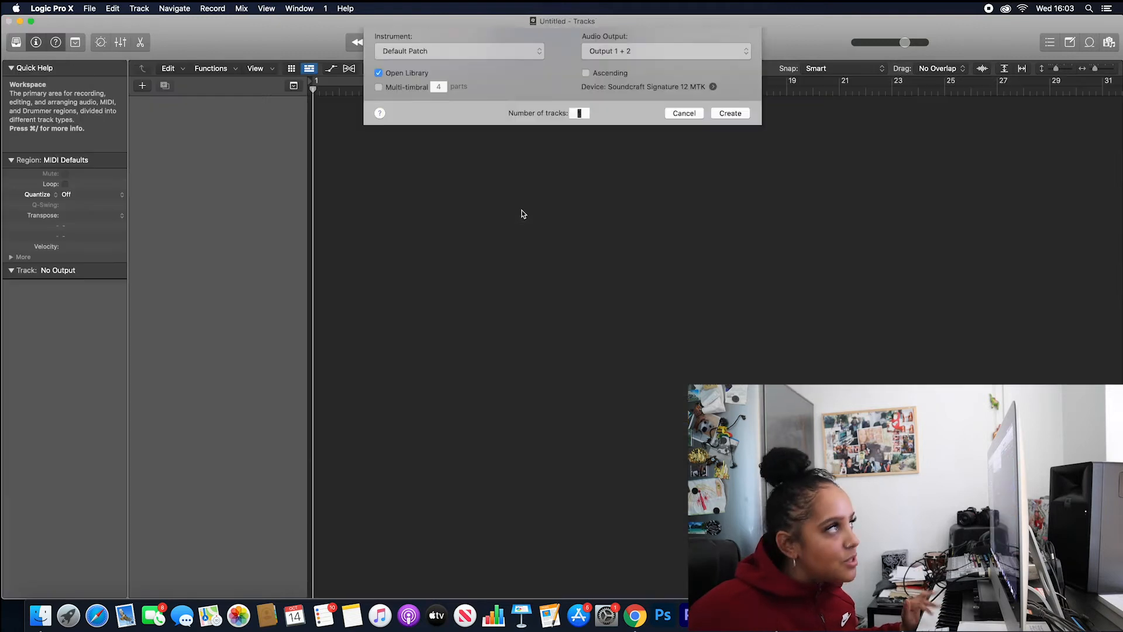
click(561, 54)
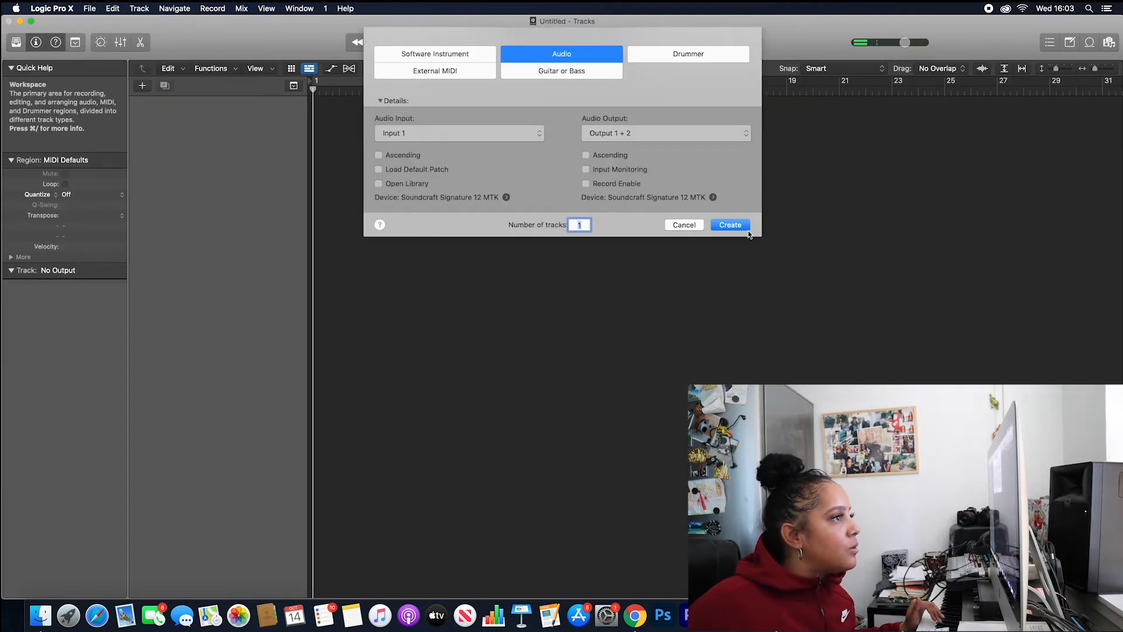
click(729, 224)
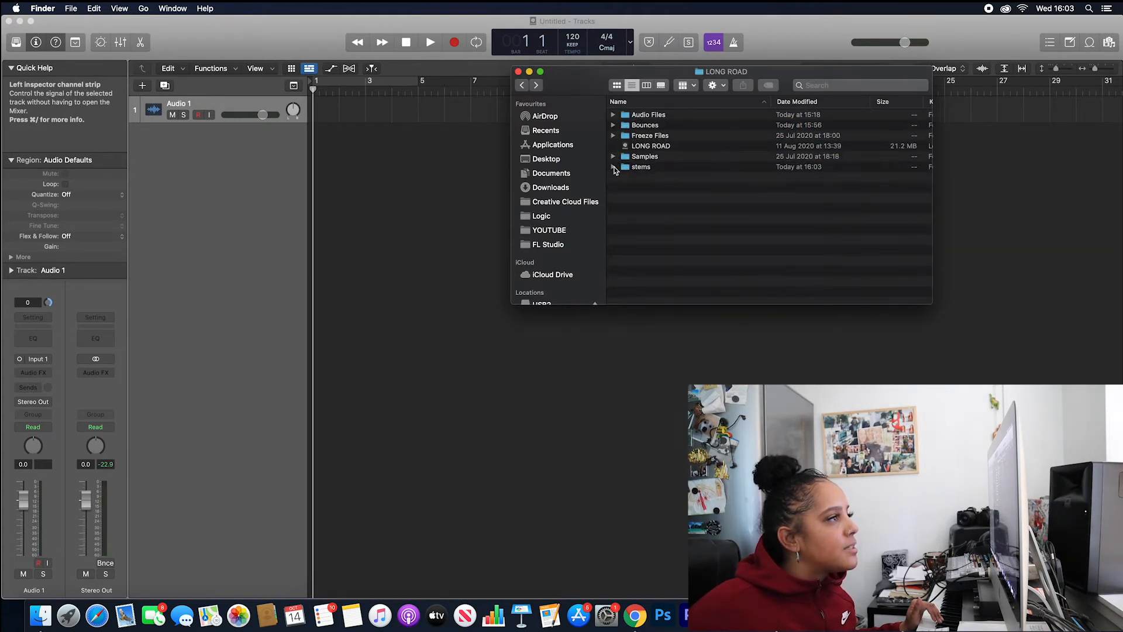
Import the files from the stems folder into Logic, each on a new track.
double_click(641, 166)
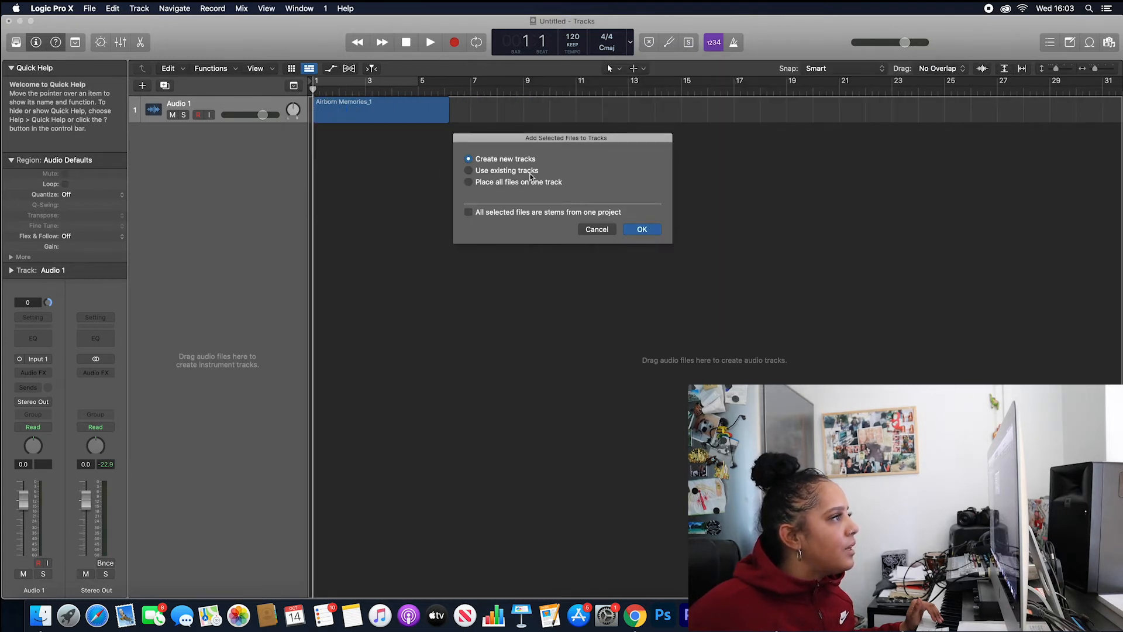
click(641, 229)
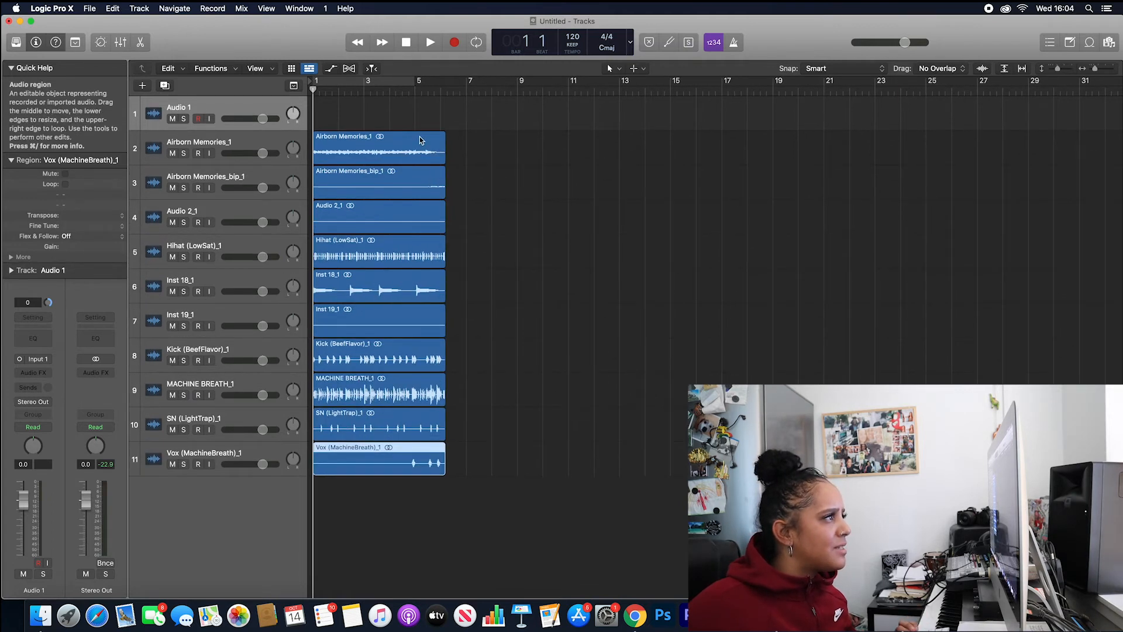
Play the stems, loop the opening bars, and solo Hihat, Inst 18, Kick and SN.
click(430, 41)
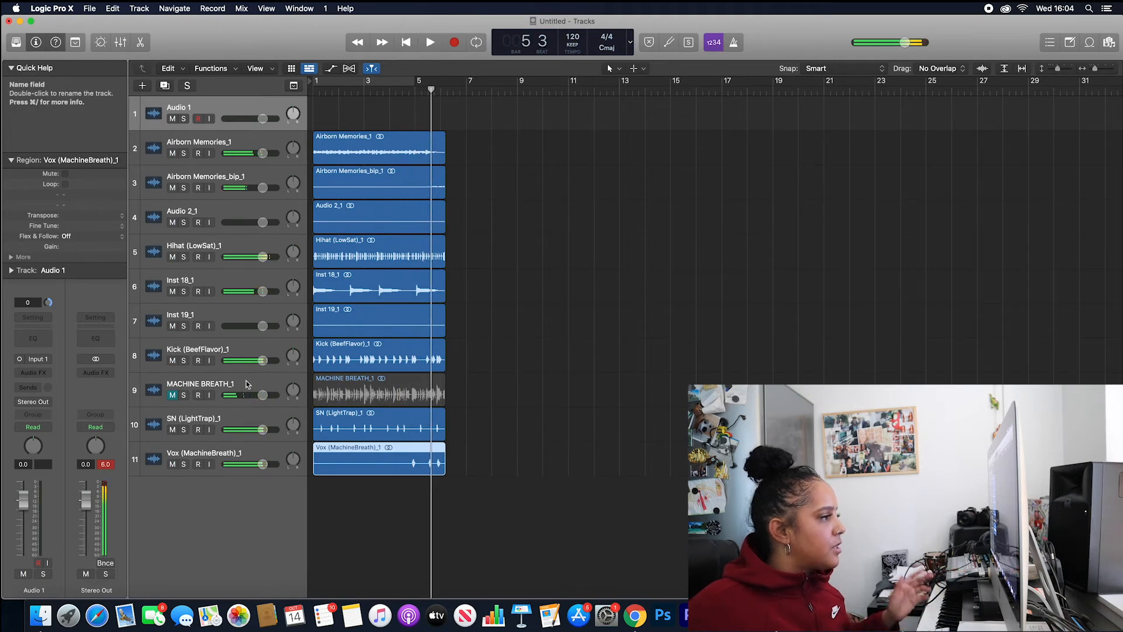
mouse_move(172, 394)
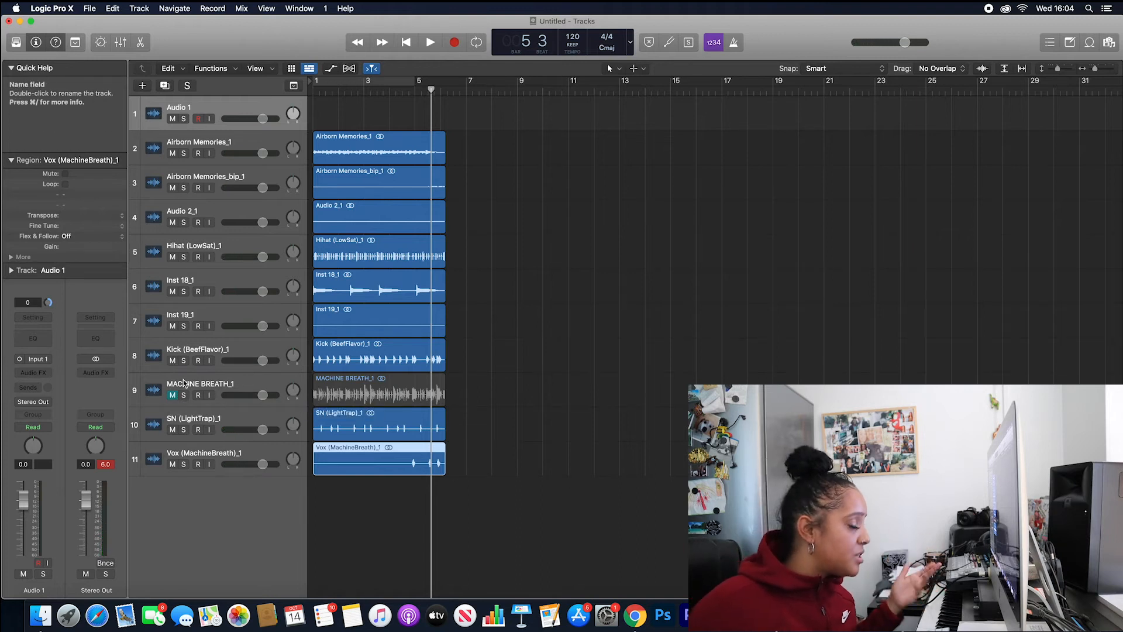
click(183, 395)
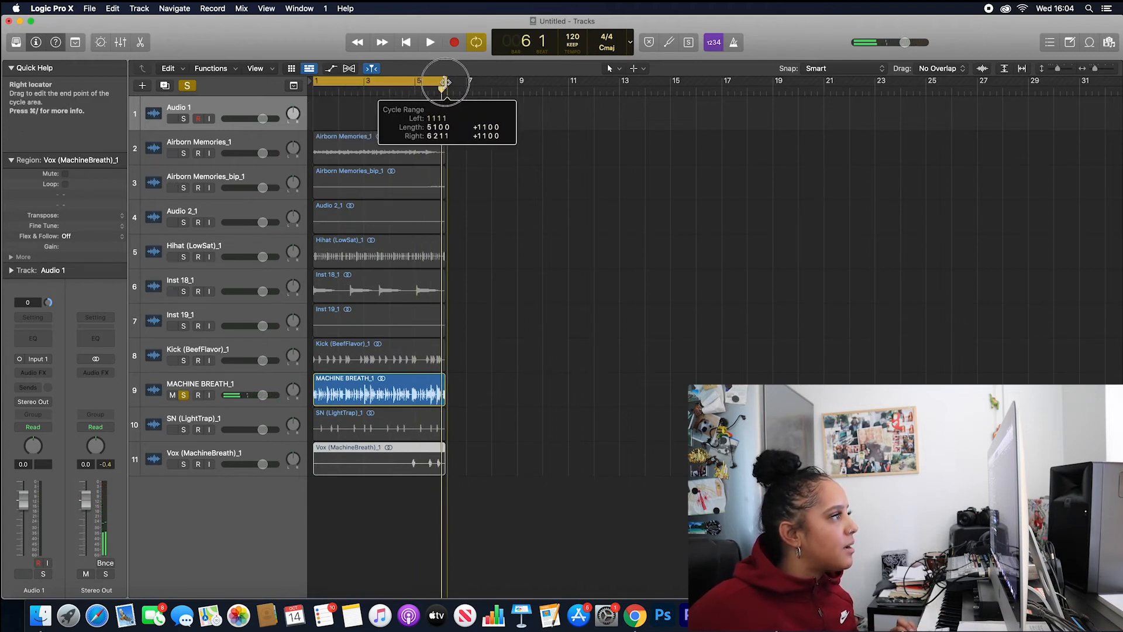
click(430, 41)
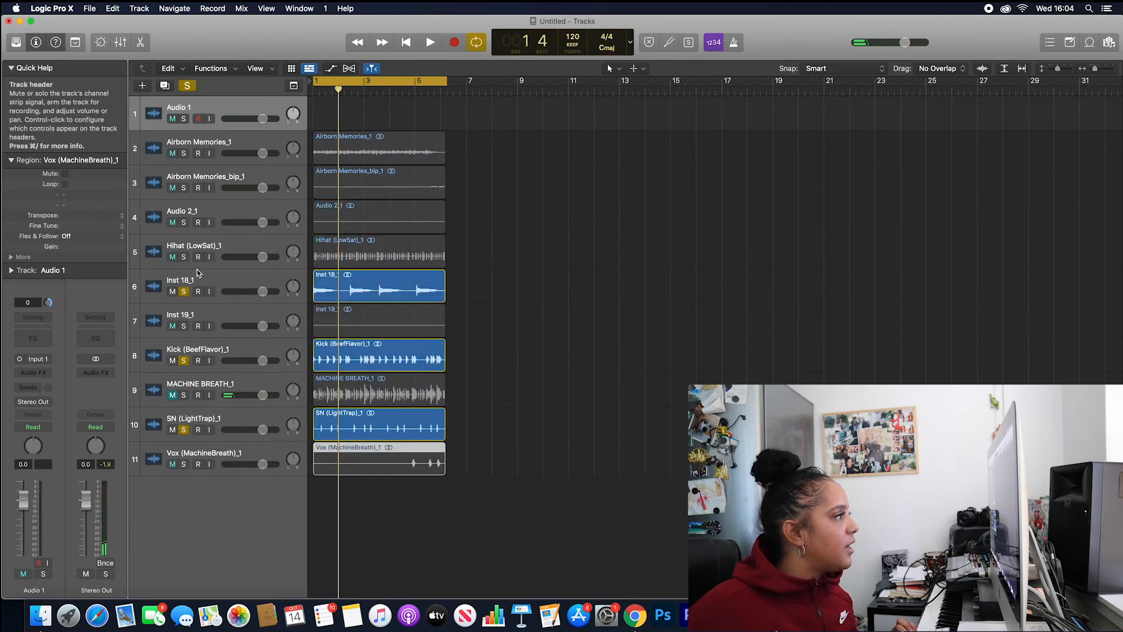
click(430, 42)
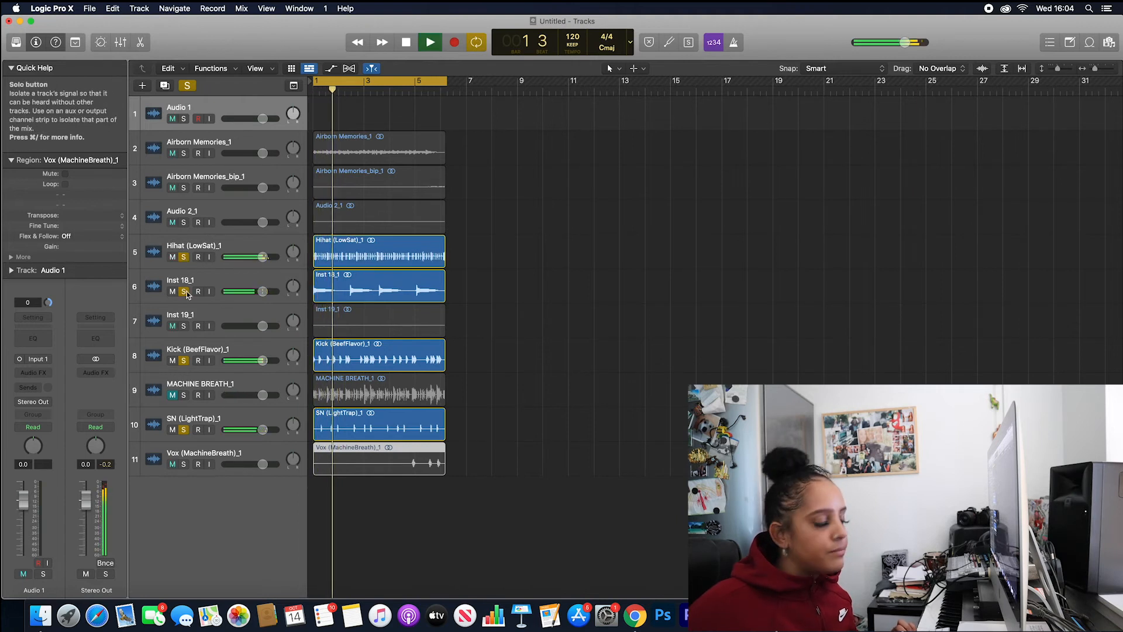